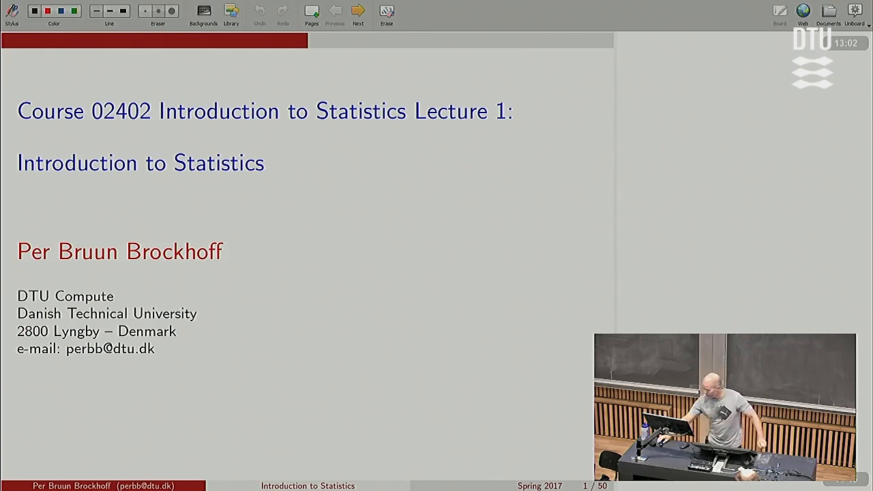
- Advance the lecture from the title slide to slide 4, Practical course information
{"action": "left_click", "coordinate": [358, 12]}
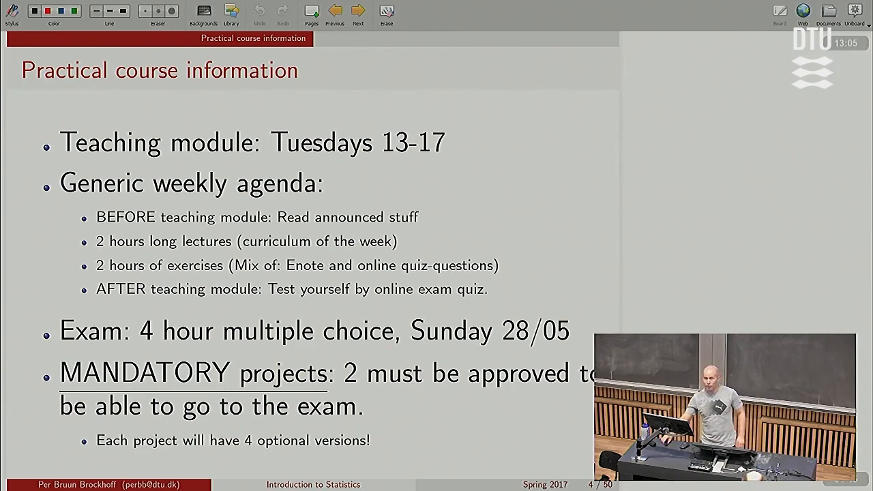
- Advance to slide 5, Practical Information, listing Homepage, Campusnet and eBook portal
{"action": "left_click", "coordinate": [358, 13]}
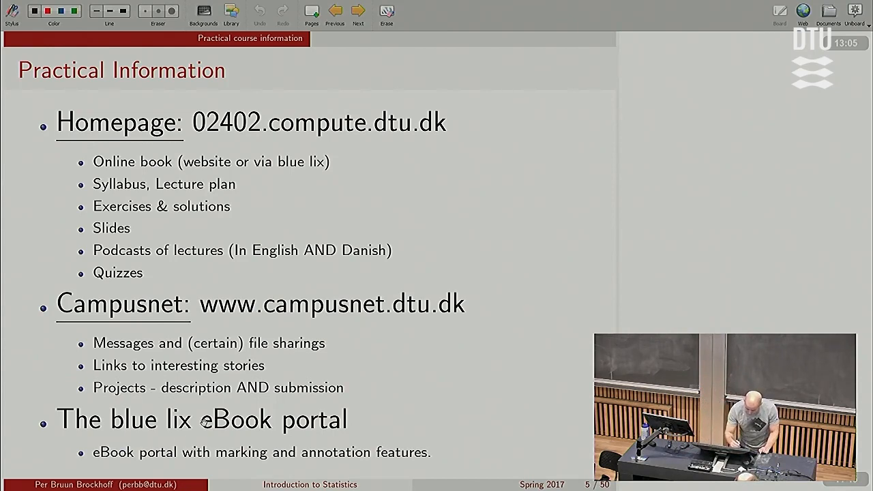
- With the Stylus pen, draw a freehand circle around 'lix' in the last bullet
{"action": "left_click", "coordinate": [12, 13]}
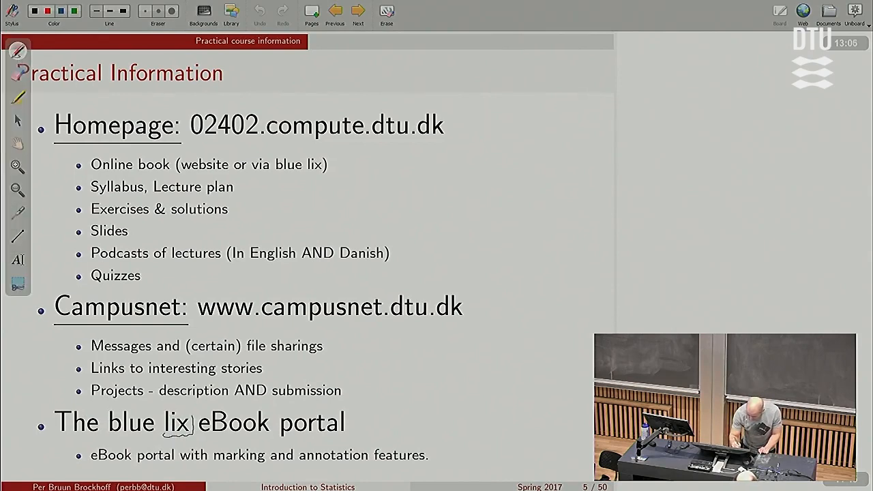
{"action": "left_click_drag", "start_coordinate": [119, 419], "coordinate": [184, 422]}
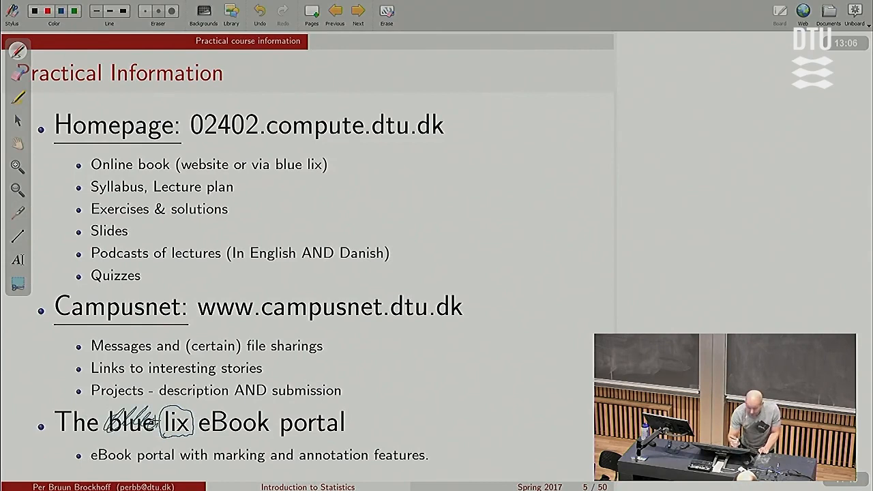